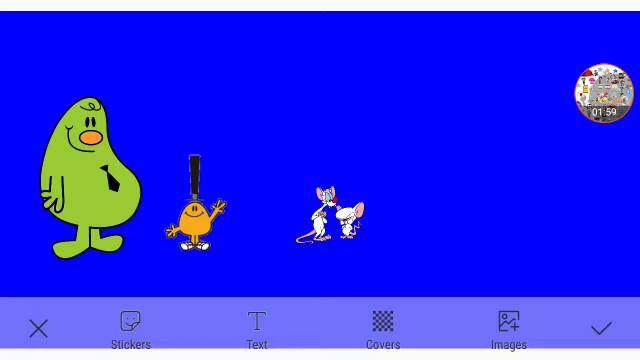
# Delete the green blob and orange exclamation-mark stickers, leaving only the two mice.
pyautogui.click(195, 205)
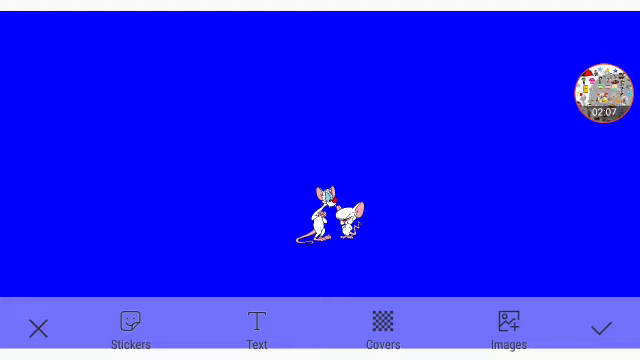
# Replace the Pinky and Brain sticker with an orange monster, red flame car and radio.
pyautogui.click(330, 215)
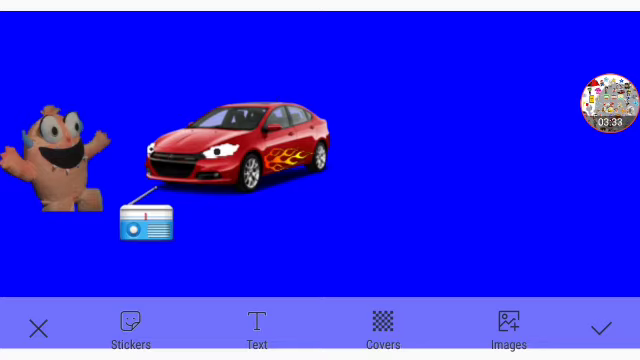
pyautogui.click(240, 140)
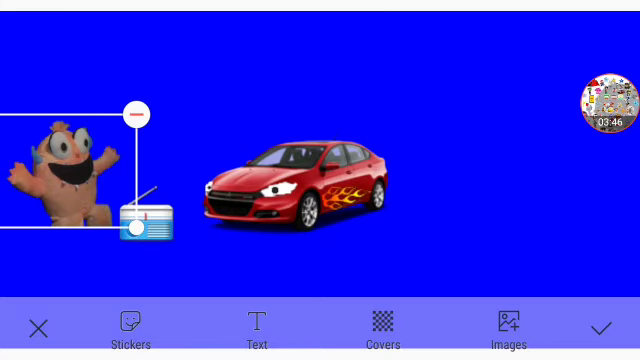
# Move the orange monster aside and shift the red car further right.
pyautogui.click(300, 180)
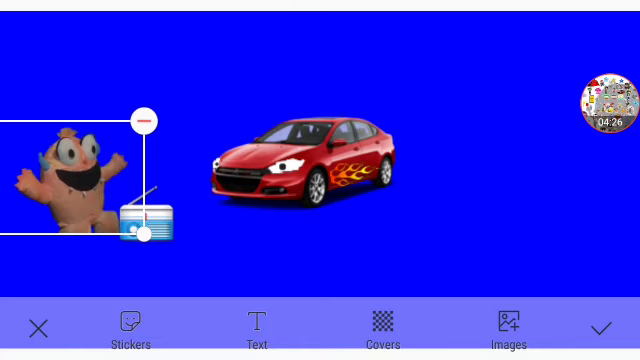
# Clear the car, monster and radio and fill the stage with six cartoon group images.
pyautogui.click(297, 165)
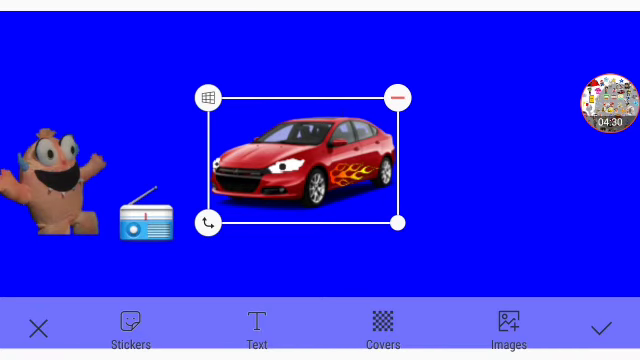
pyautogui.moveTo(401, 95); pyautogui.dragTo(381, 66)
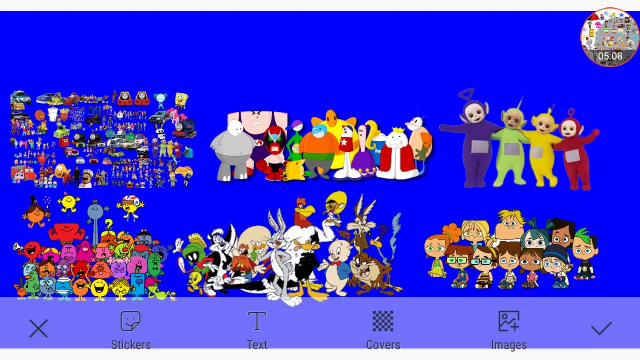
# Nudge the top-middle image and the top-left collage into a neater top row.
pyautogui.click(607, 38)
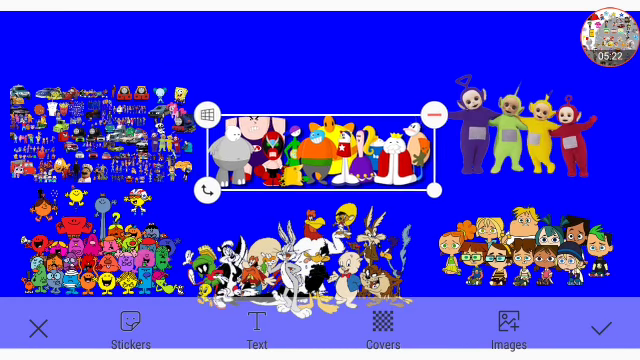
pyautogui.click(608, 35)
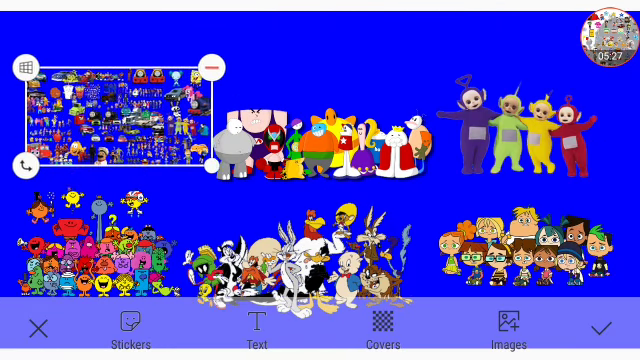
pyautogui.click(603, 30)
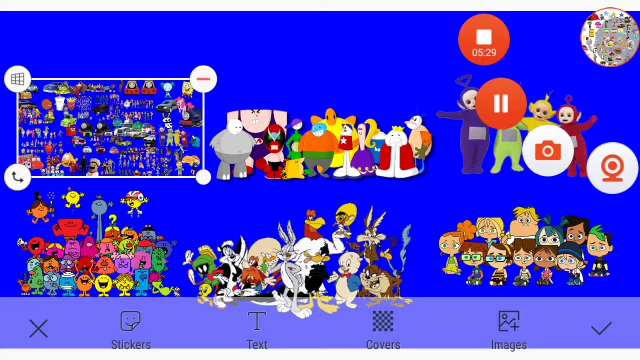